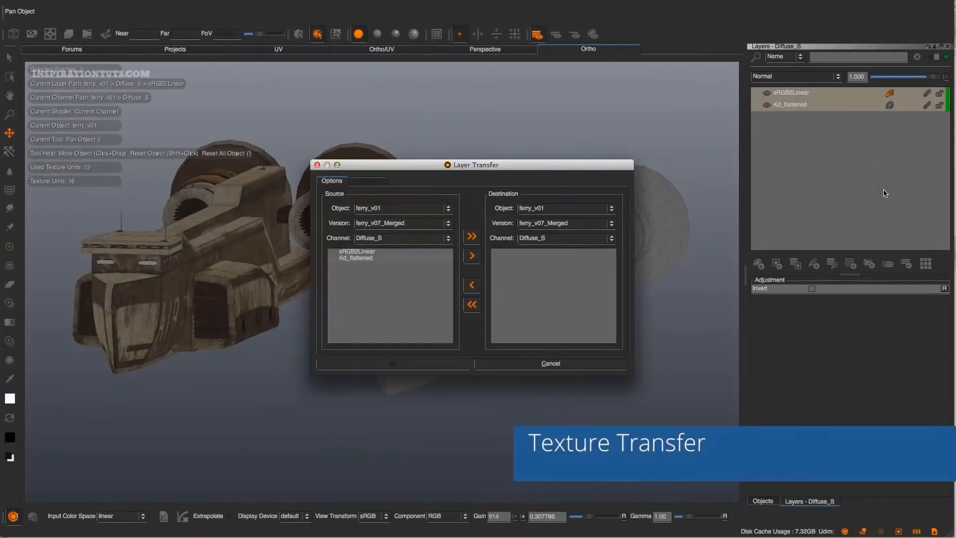
Switch the Shelf to the Smart materials category and preview Painted Metal
{"action": "left_click", "coordinate": [550, 362]}
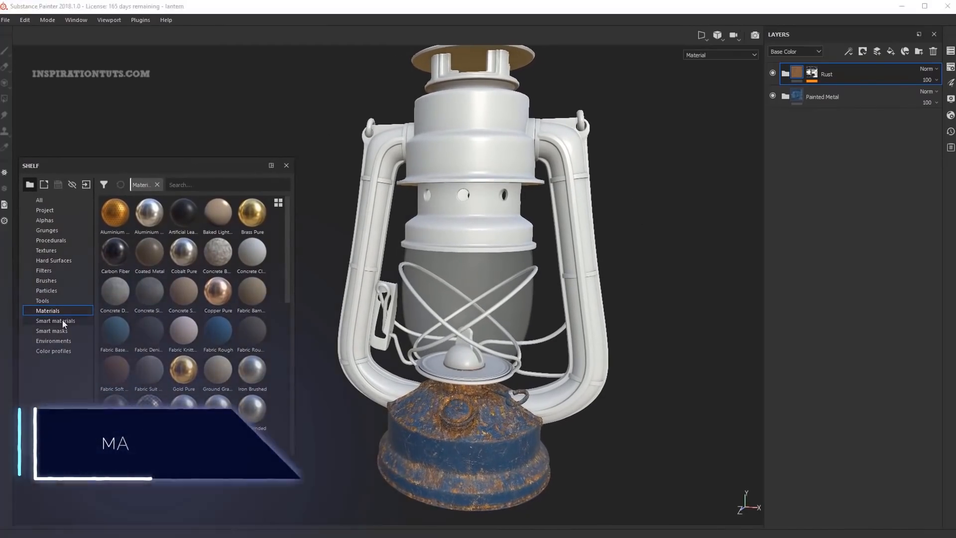
{"action": "left_click", "coordinate": [56, 320]}
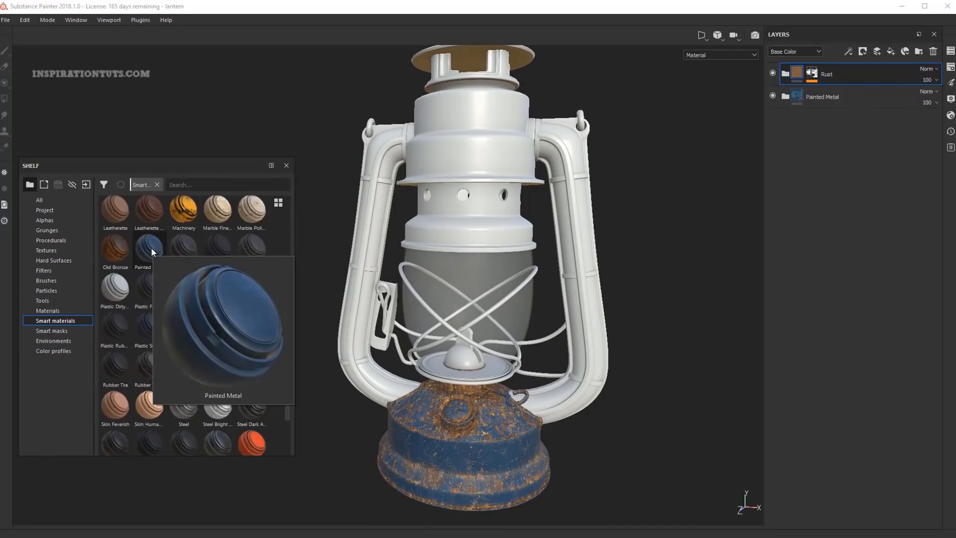
{"action": "mouse_move", "coordinate": [149, 238]}
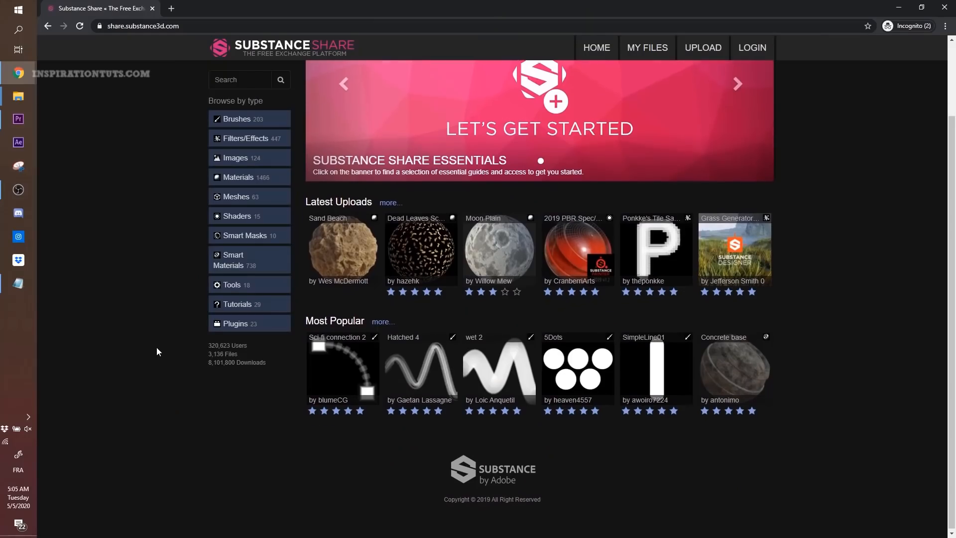
{"action": "mouse_move", "coordinate": [420, 248]}
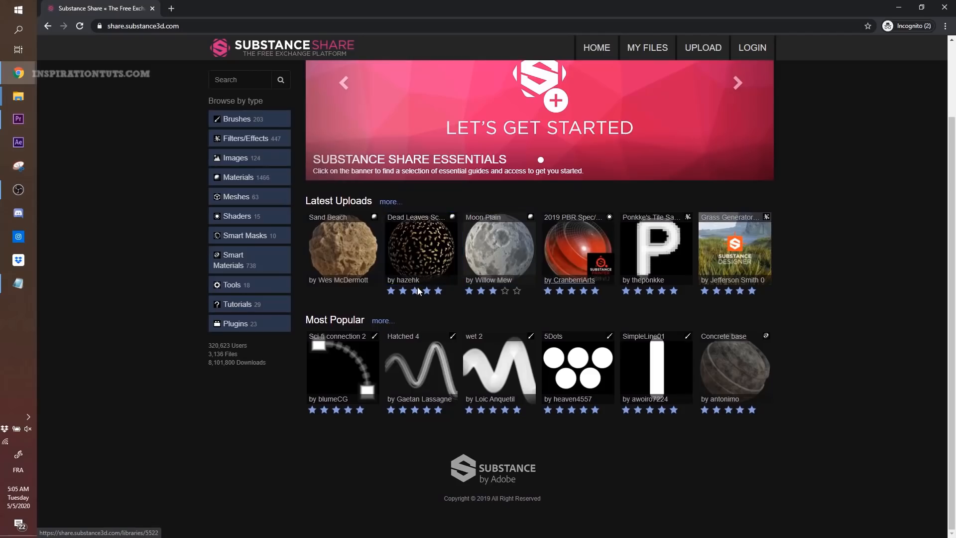
View the 2019 PBR Spec/Gloss shader page on Substance Share, then list its shared smart materials
{"action": "left_click", "coordinate": [576, 248]}
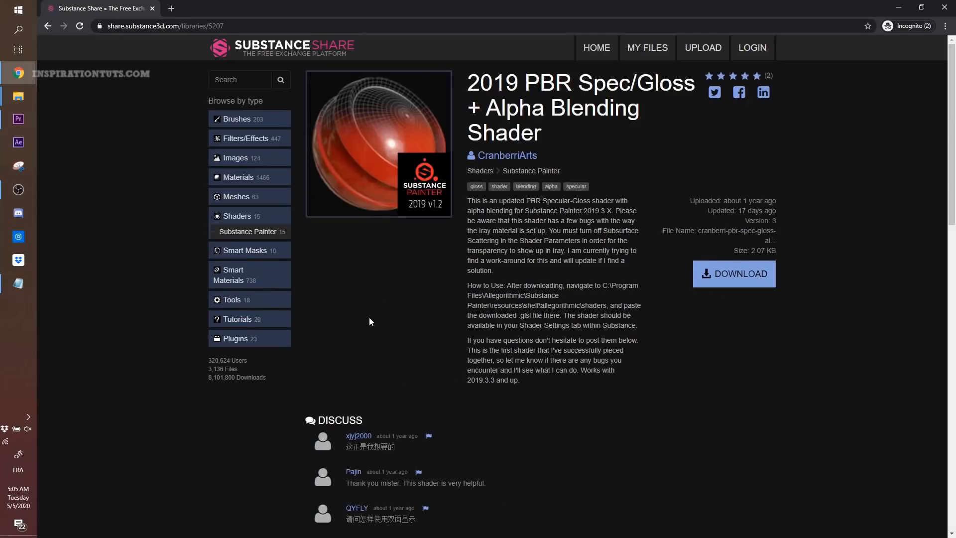
{"action": "mouse_move", "coordinate": [403, 257]}
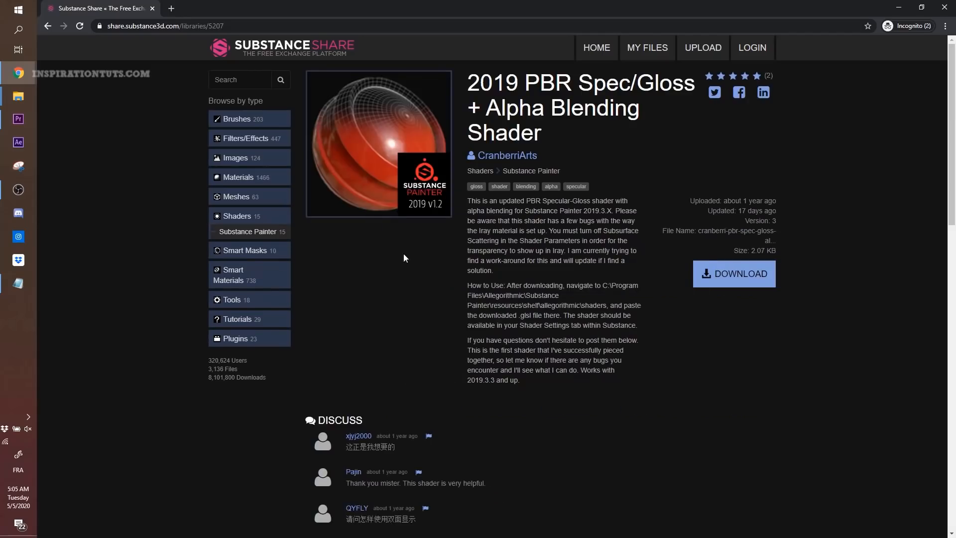
{"action": "mouse_move", "coordinate": [248, 175]}
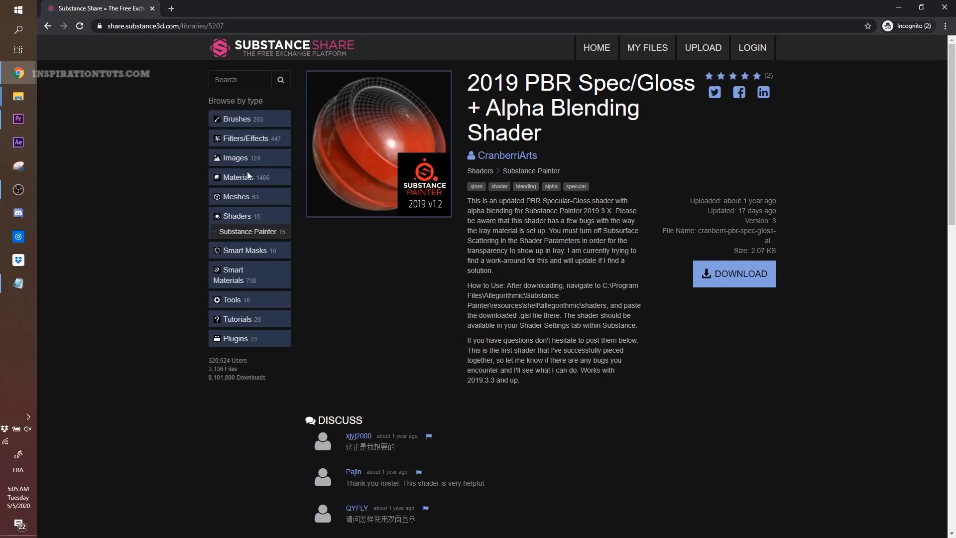
{"action": "mouse_move", "coordinate": [334, 293]}
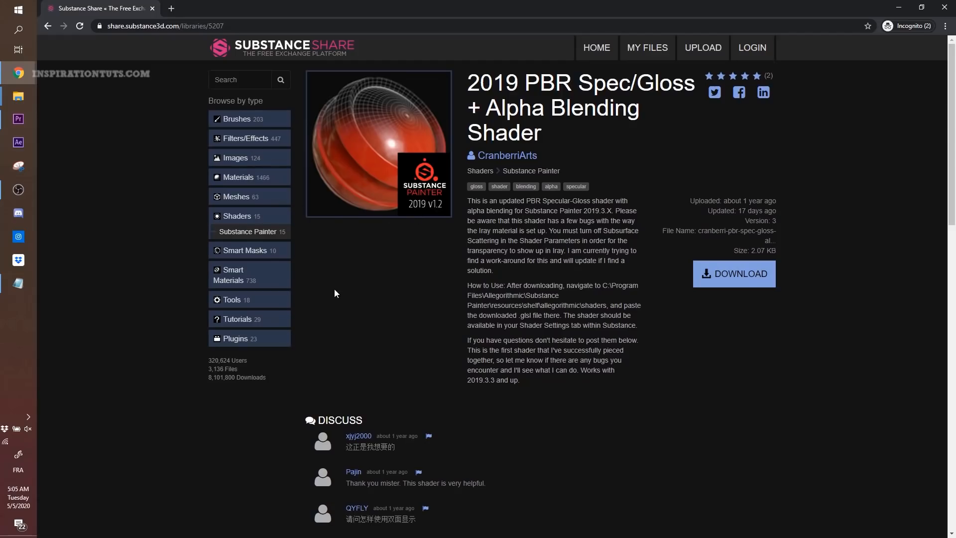
{"action": "mouse_move", "coordinate": [233, 275]}
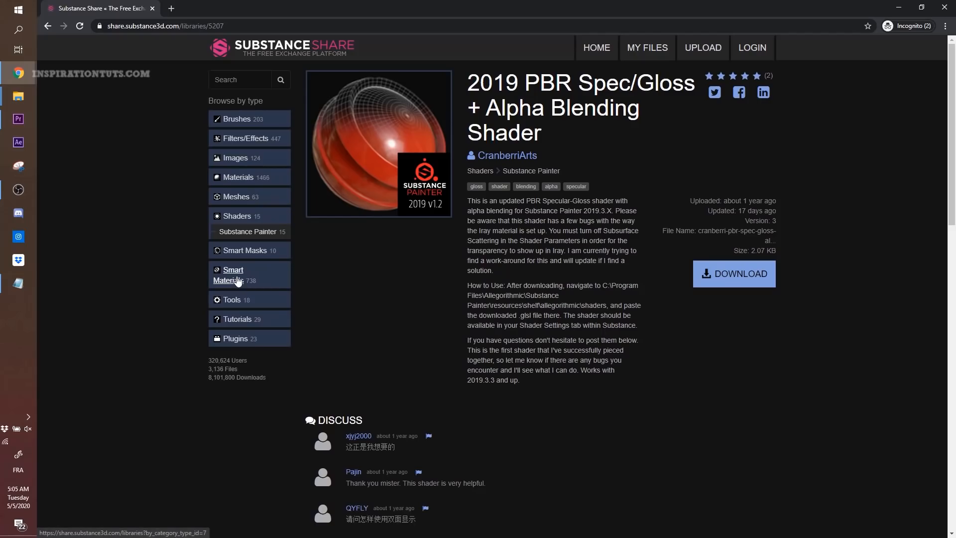
{"action": "left_click", "coordinate": [232, 275]}
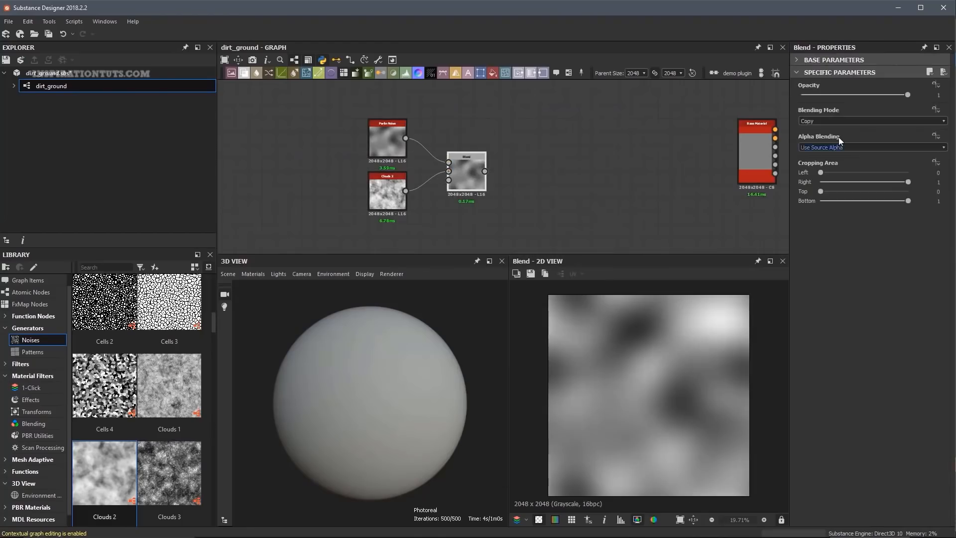
Publish creek_bed as creek_bed.sbsar to the Desktop, replacing the existing archive
{"action": "left_click", "coordinate": [570, 173]}
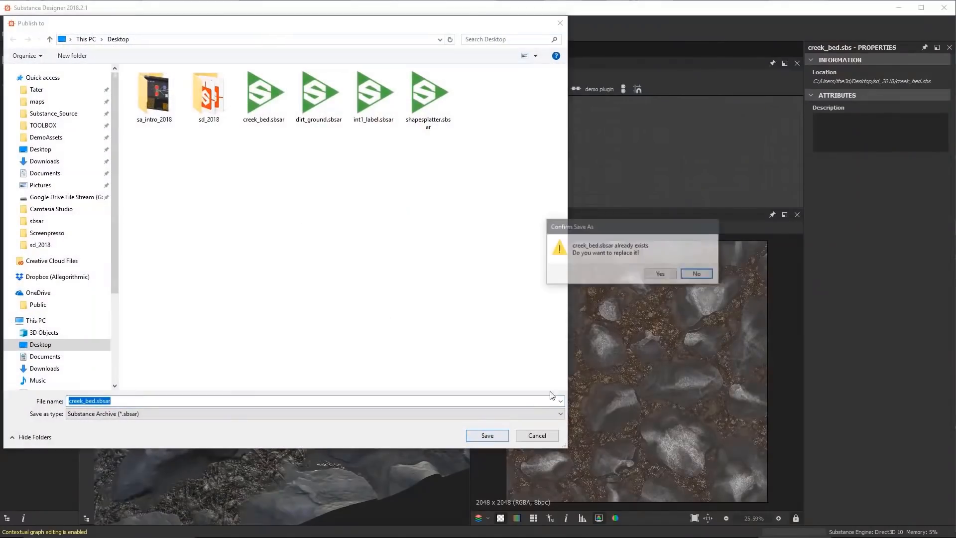
{"action": "left_click", "coordinate": [659, 272]}
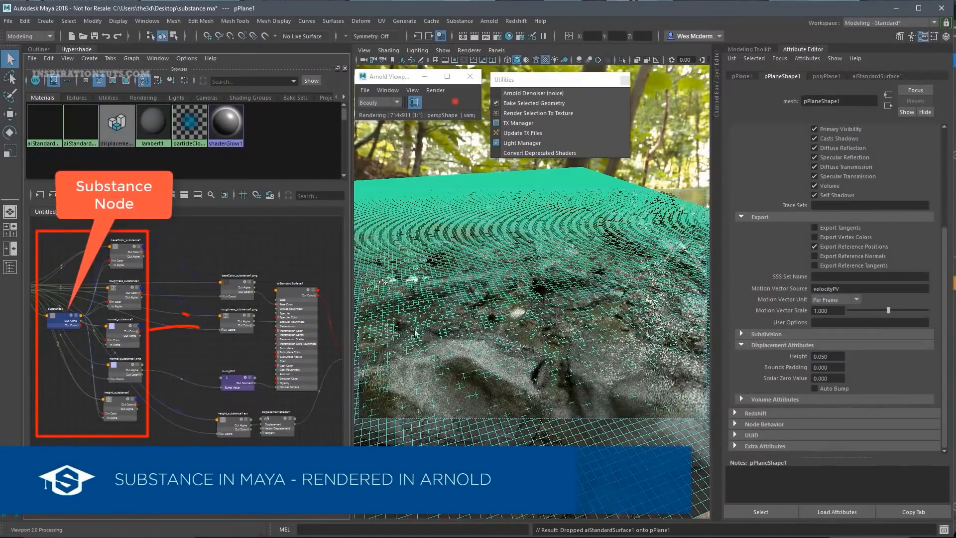
Connect the Substance node to the aiStandardSurface and render the displaced ground plane in Arnold
{"action": "left_click", "coordinate": [297, 299]}
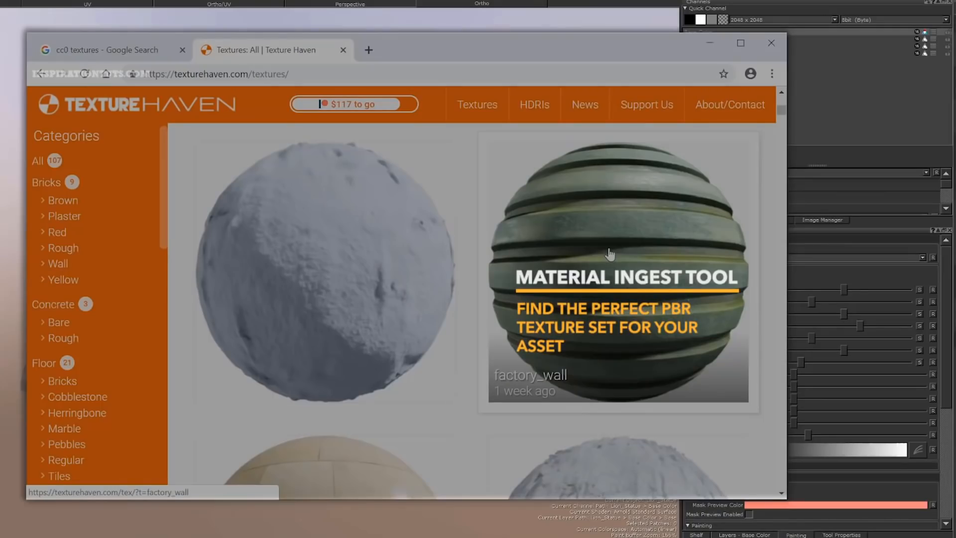
Scroll through the Texture Haven catalogue thumbnails such as Bricks, Concrete and Floor
{"action": "scroll", "scroll_direction": "down", "scroll_amount": 3}
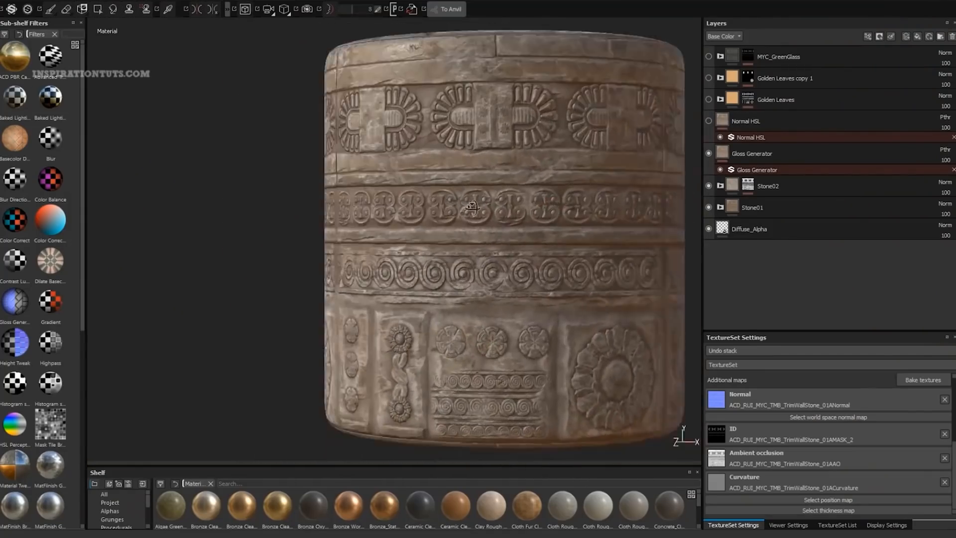
Zoom into the cylinder and expand the Golden Leaves copy 1 group to show its bronze layers
{"action": "scroll", "scroll_direction": "up", "scroll_amount": 3}
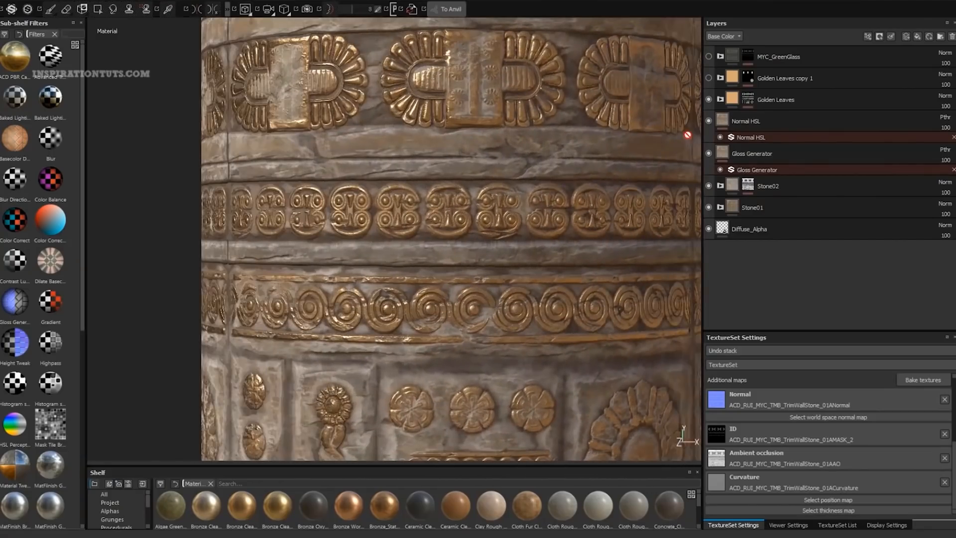
{"action": "left_click", "coordinate": [708, 78]}
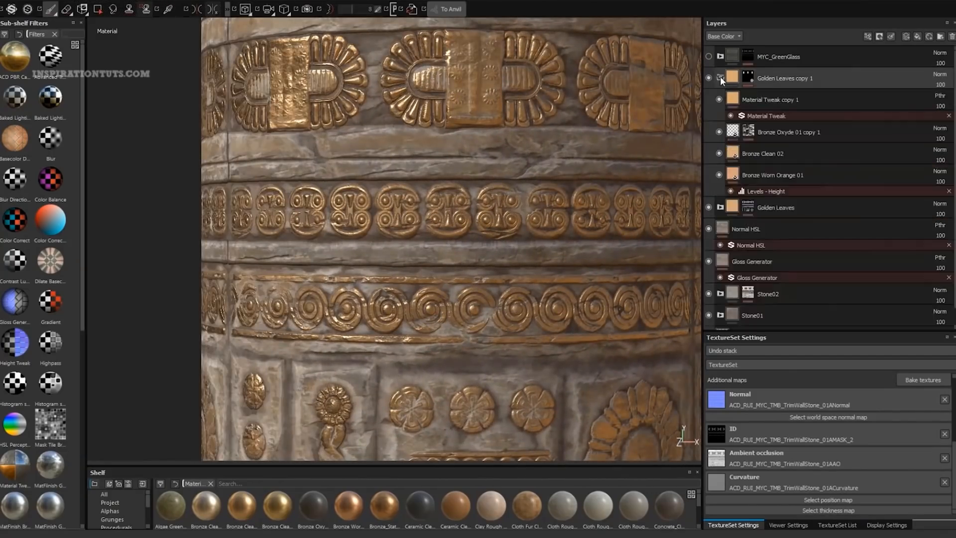